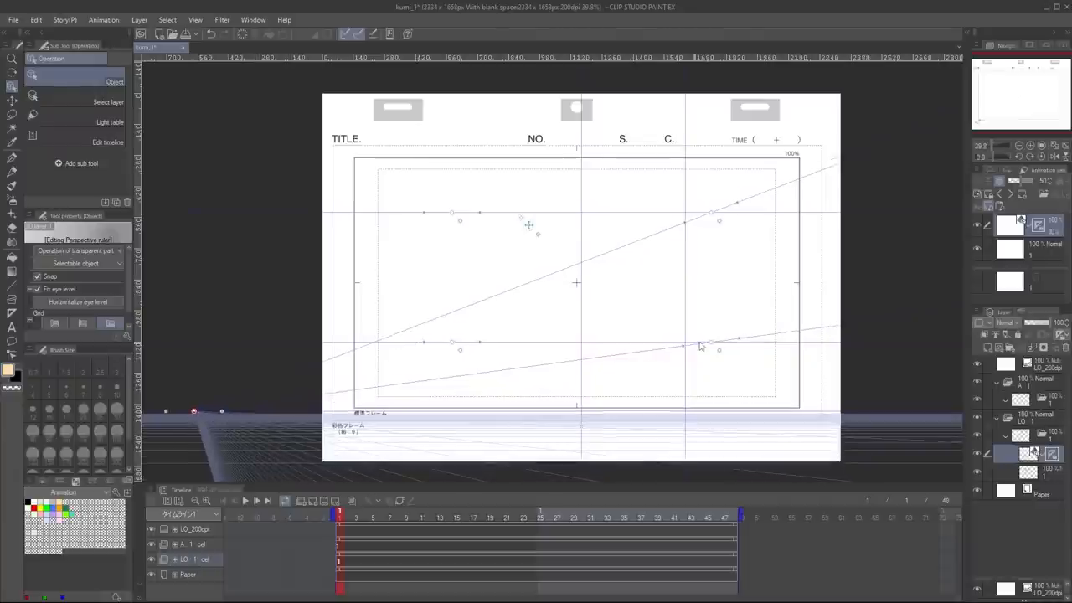
Reshape the perspective ruler handle to set eye level and vanishing lines over the railing.
{"action": "left_click_drag", "start_coordinate": [702, 346], "coordinate": [717, 359]}
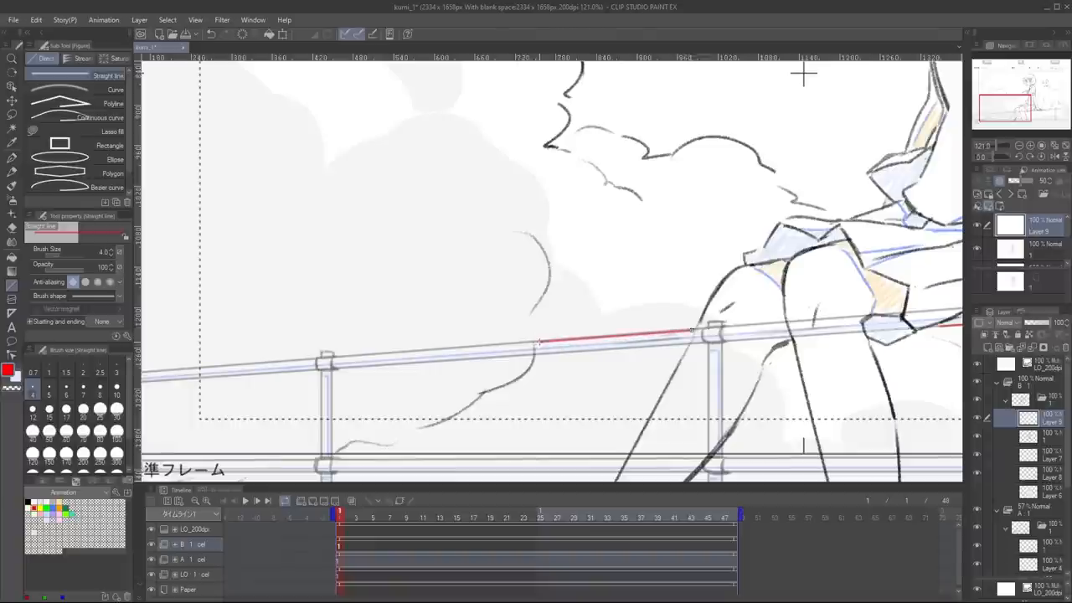
Draw the red kumi line along the railing top and write the 'Match' A-cel note.
{"action": "left_click_drag", "start_coordinate": [540, 342], "coordinate": [687, 345]}
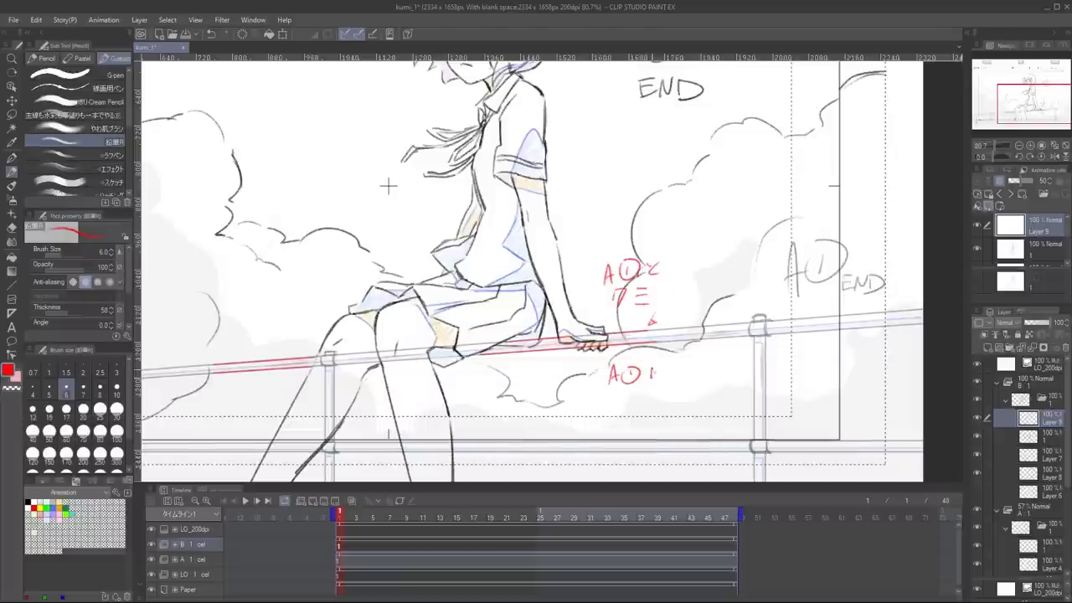
{"action": "type", "text": "Match"}
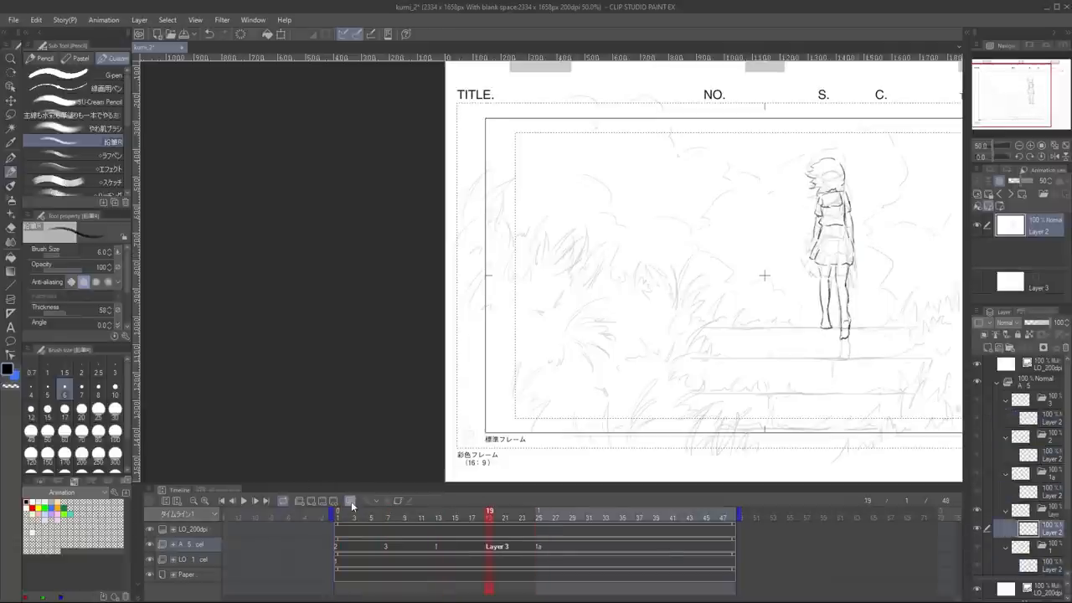
Step to the next key drawing of the girl and switch document tabs to compare frames.
{"action": "left_click", "coordinate": [439, 516]}
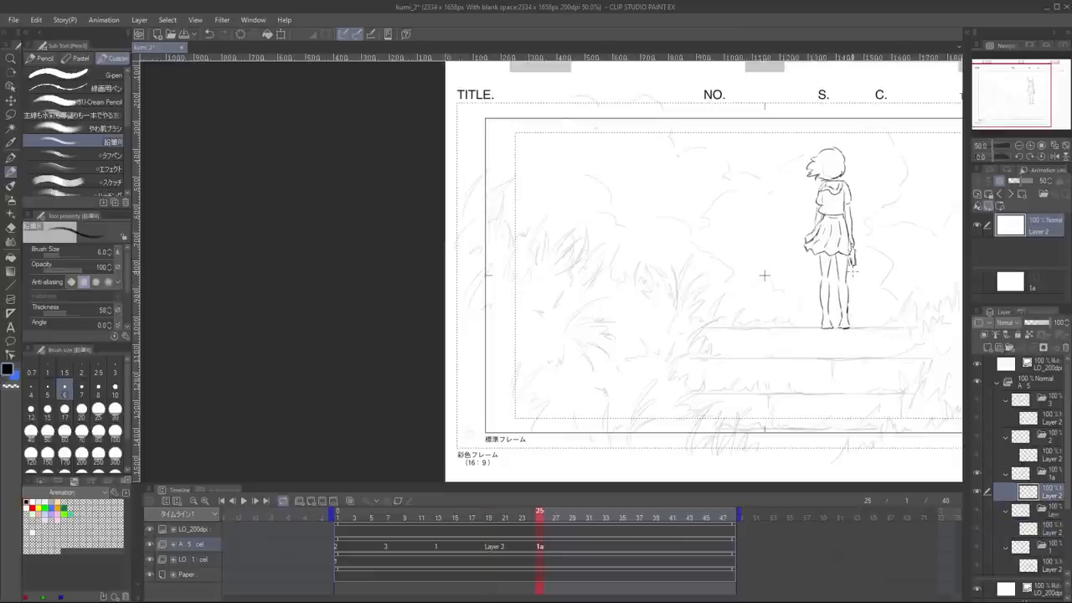
{"action": "left_click", "coordinate": [103, 20]}
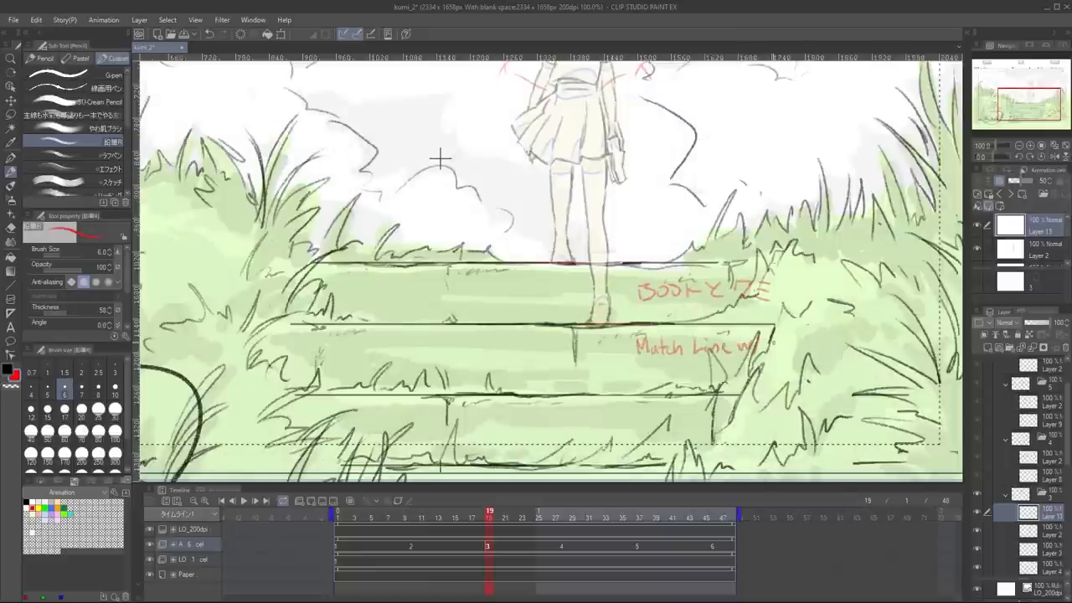
Write the 'Overlay' match-line note in red beside the overgrown steps.
{"action": "type", "text": "Overlay"}
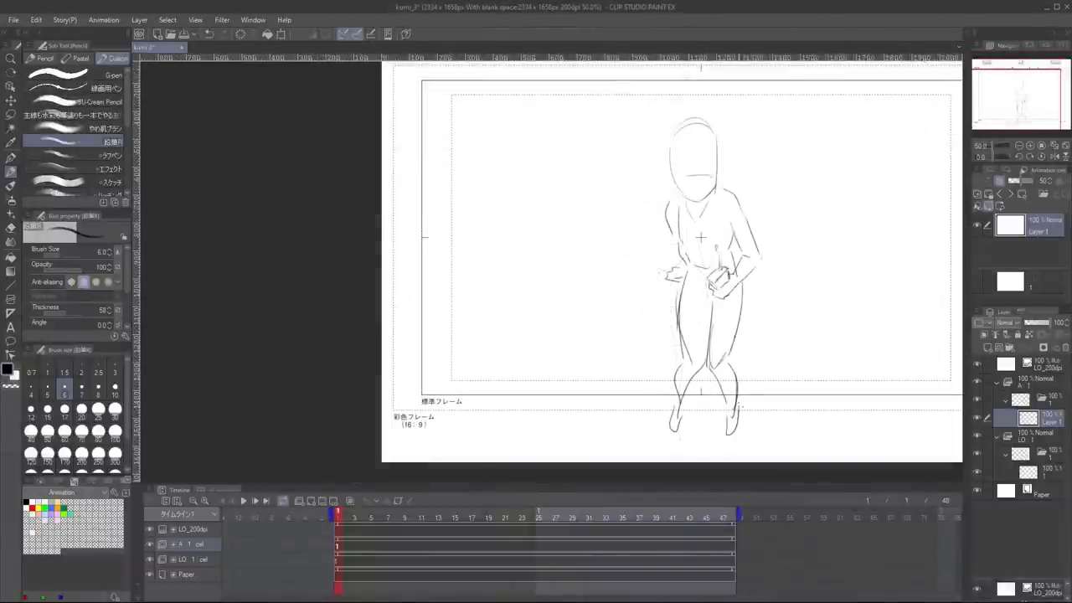
Switch to the kumi_3 layout holding the rough standing girl figure.
{"action": "left_click", "coordinate": [139, 20]}
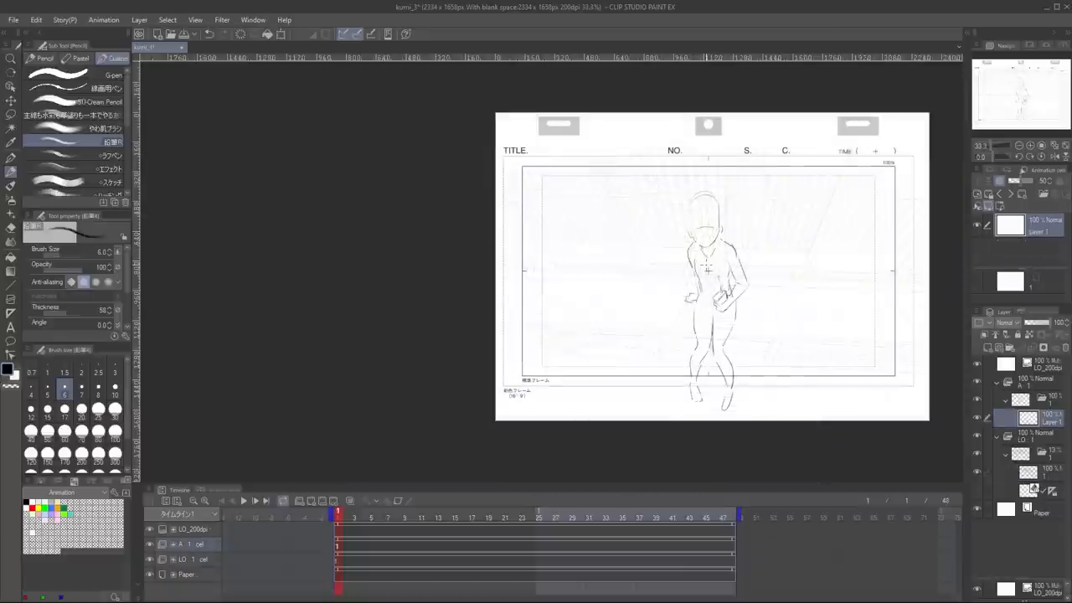
Zoom out to show the whole layout sheet with the faint background behind the figure.
{"action": "scroll", "scroll_direction": "down", "scroll_amount": 3}
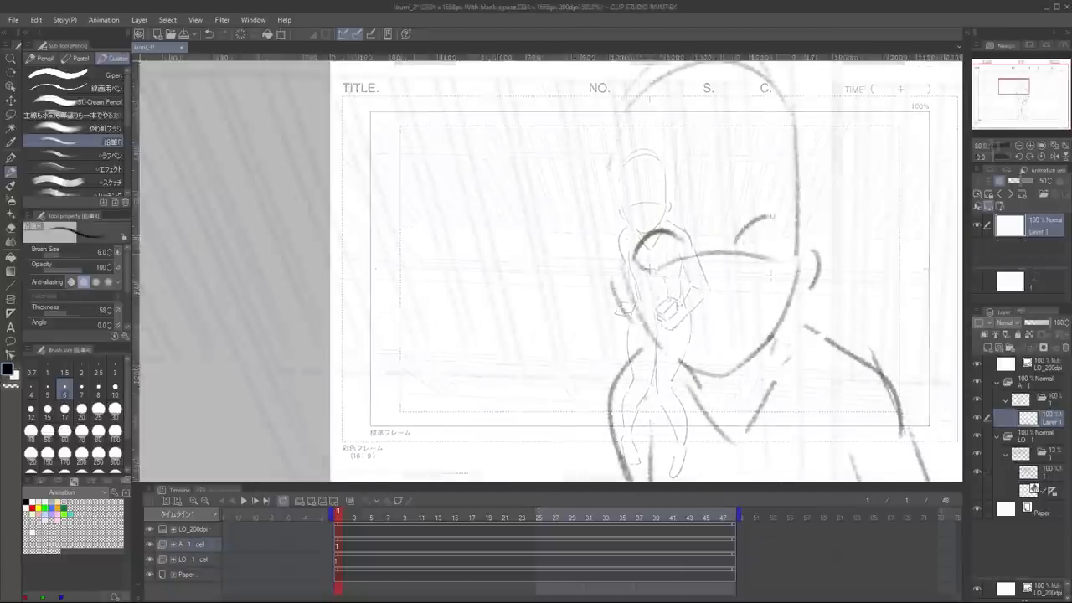